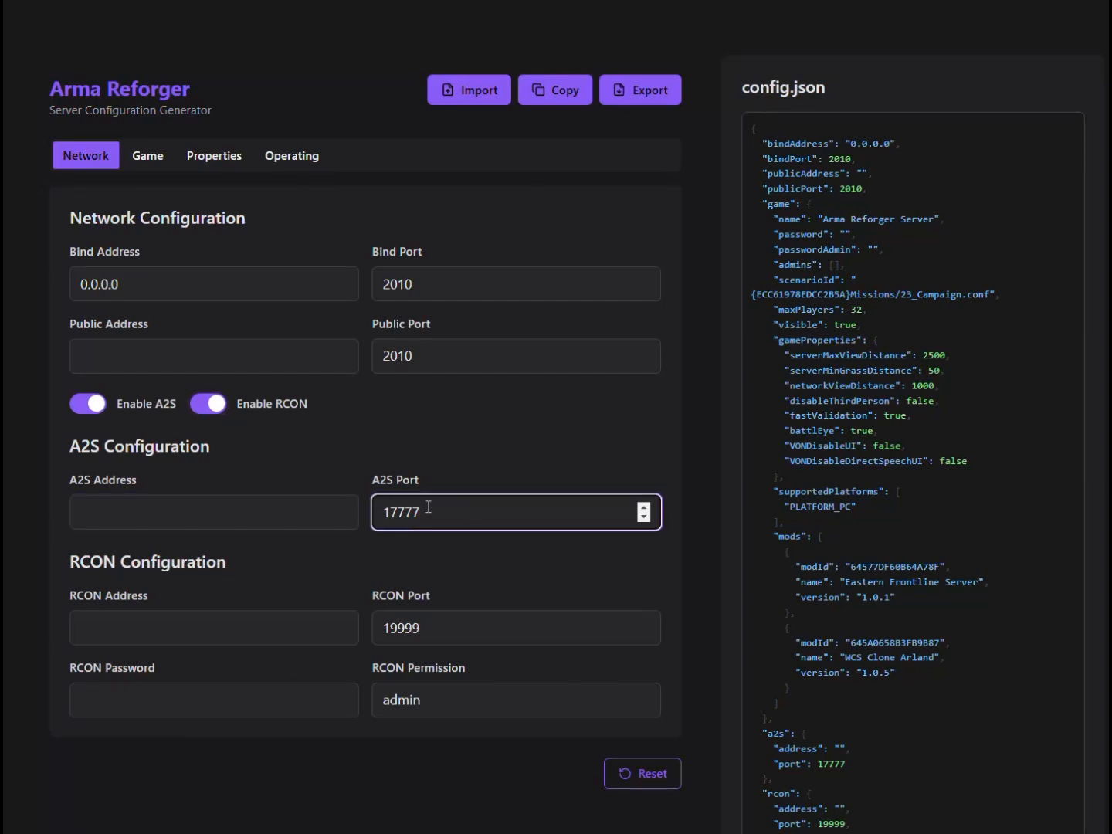
Step: Disable RCON to drop the rcon block, and bring up the Game settings
left_click(207, 403)
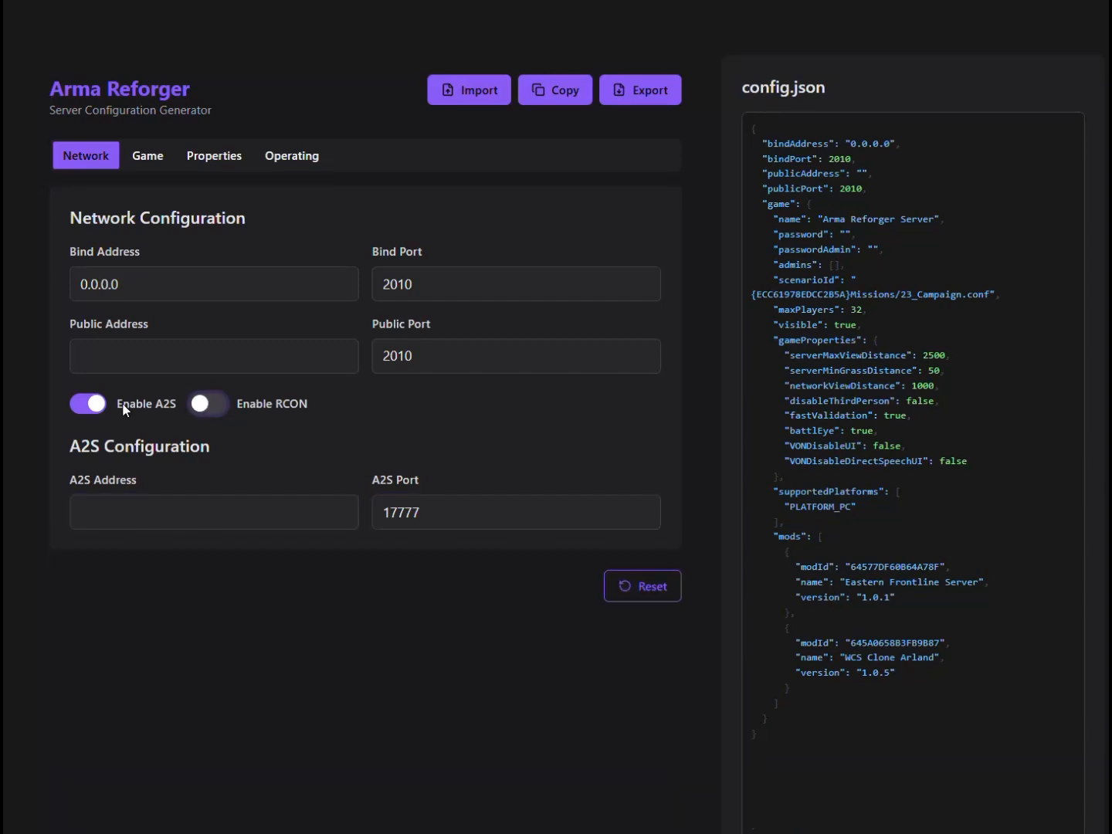
left_click(147, 155)
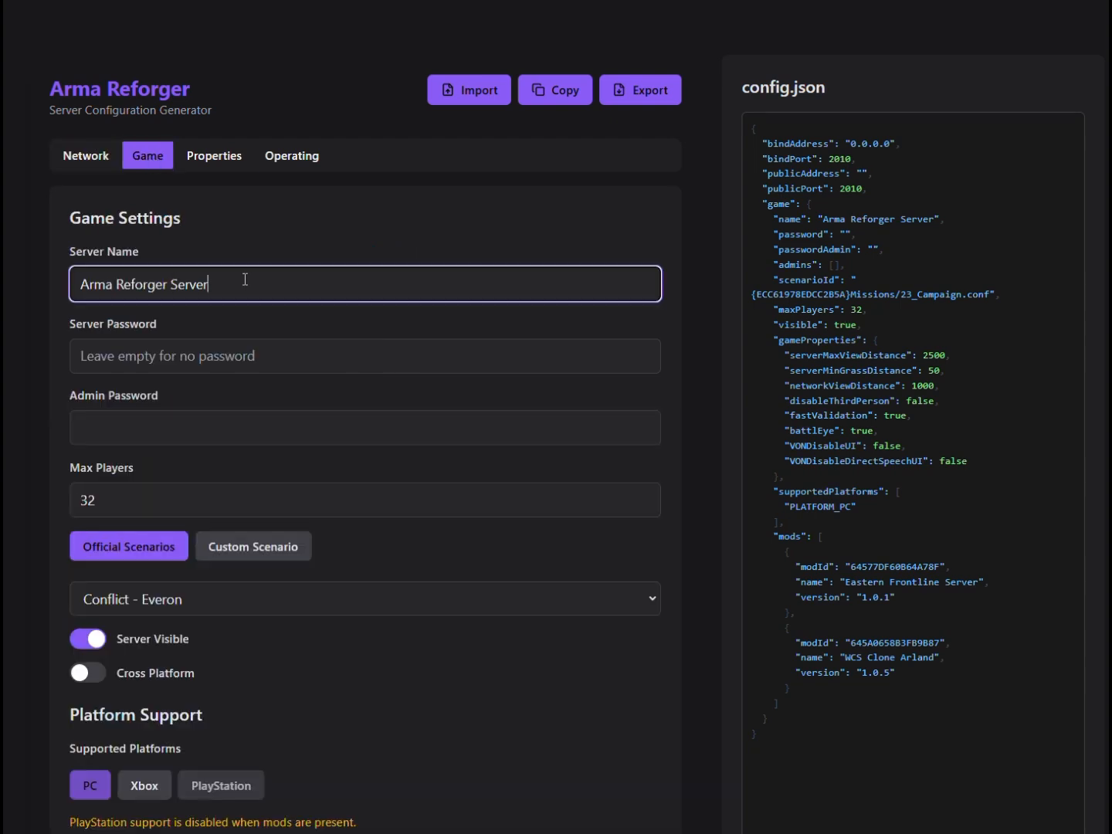
Step: Name the server 'Cool Server' and set the join password 'tesitng 1234'
key("BackSpace")
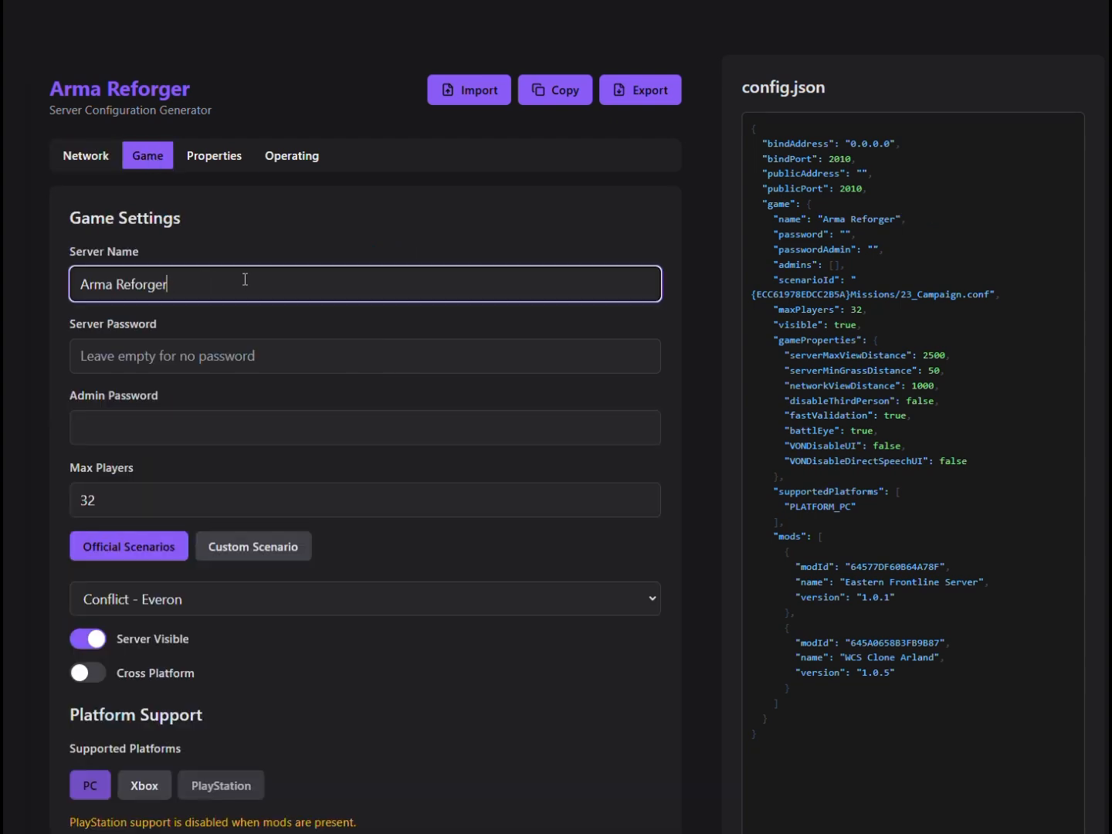
type("Cool")
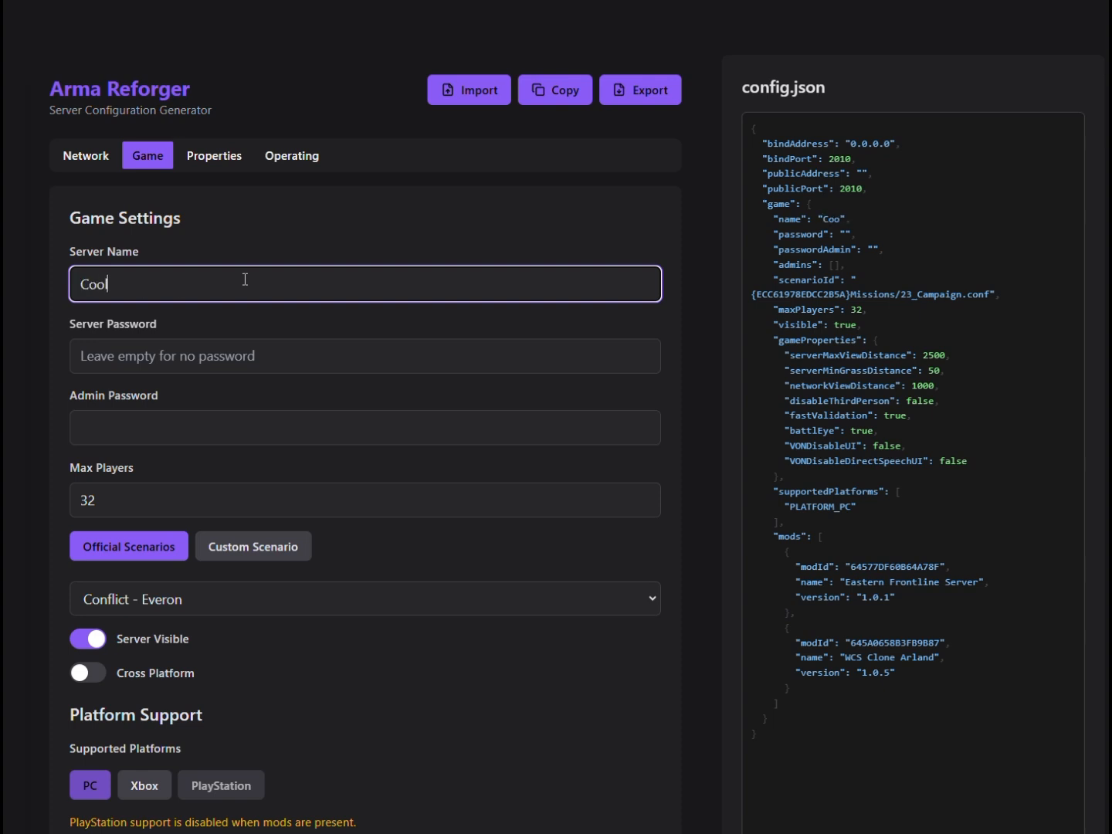
type("Server")
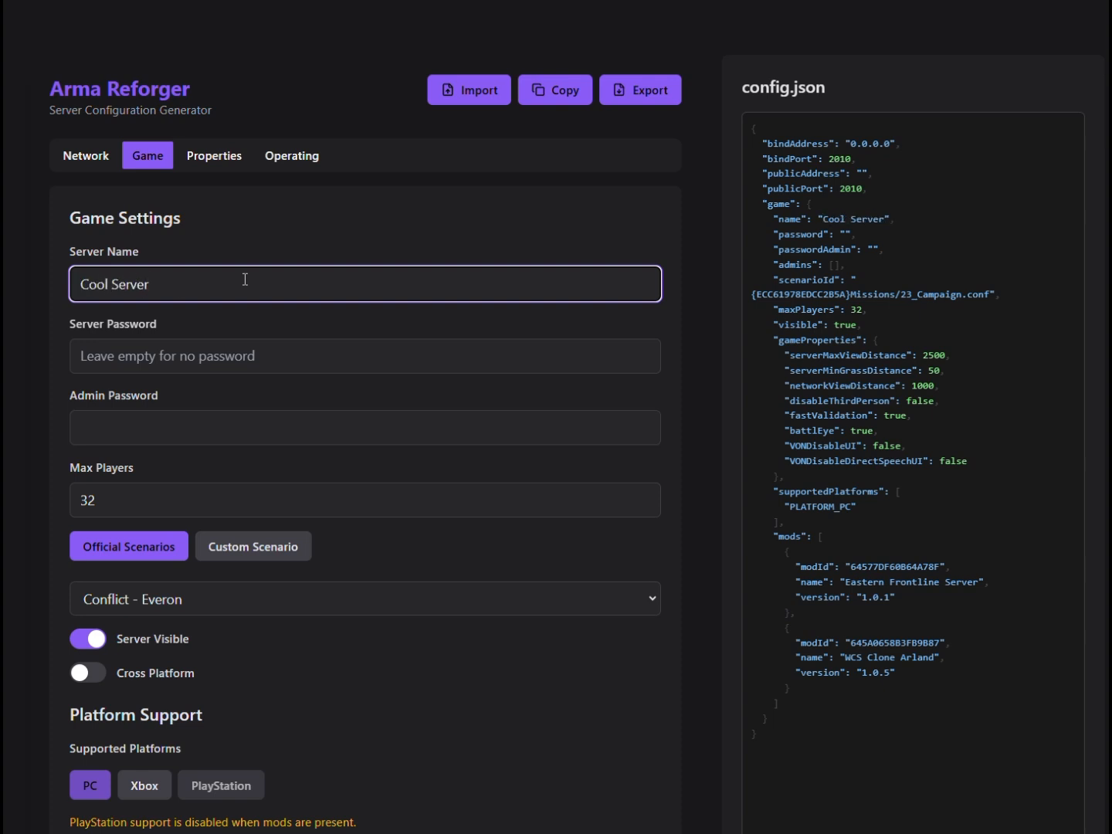
left_click(364, 356)
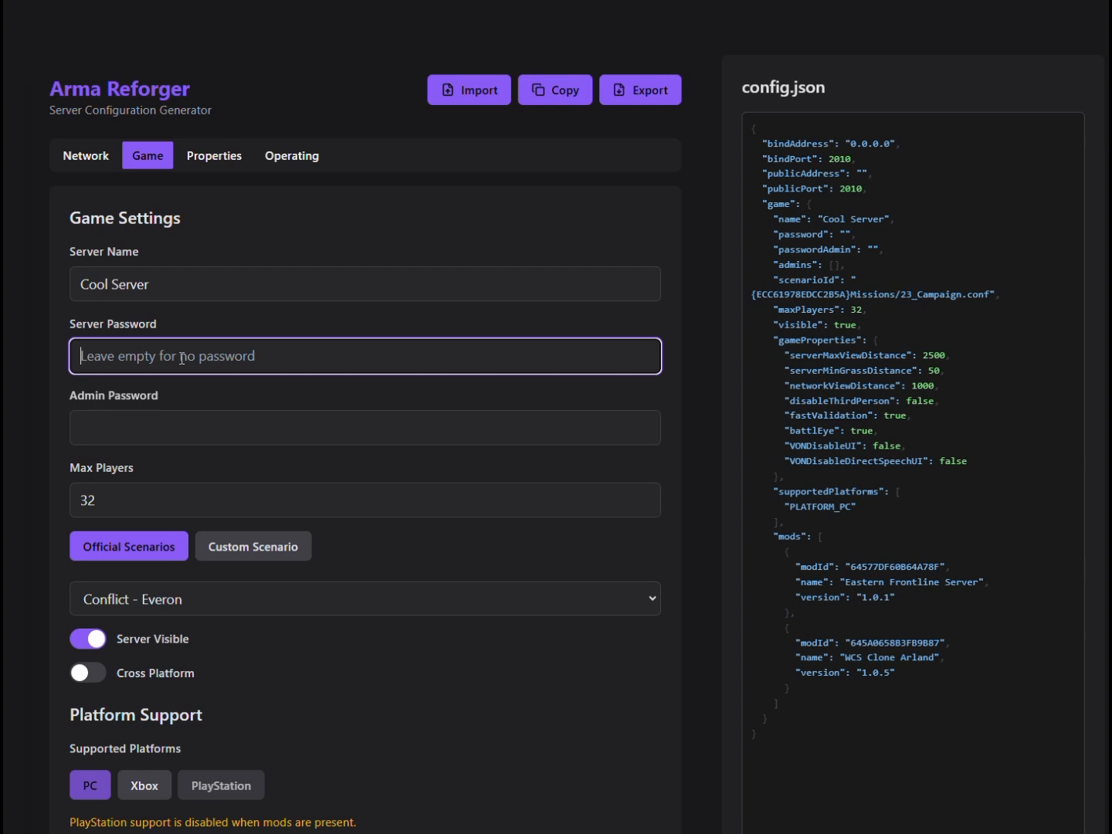
type("tesitng 12")
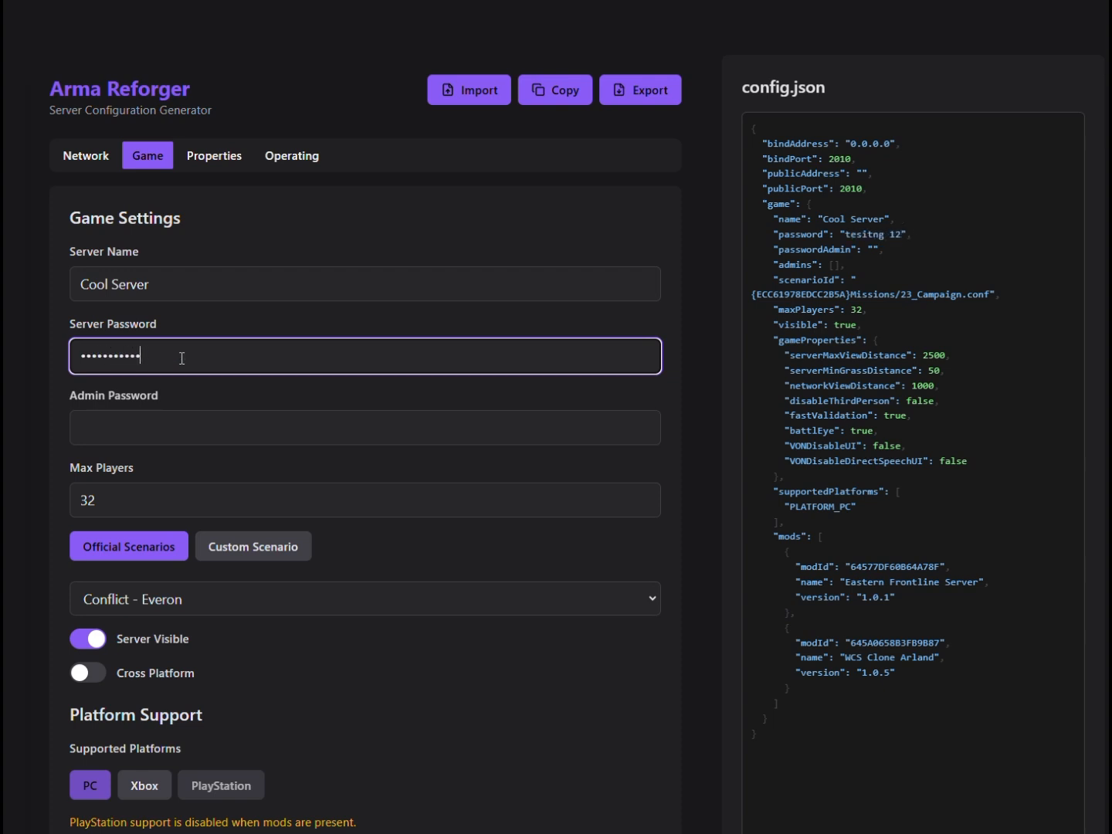
type("34")
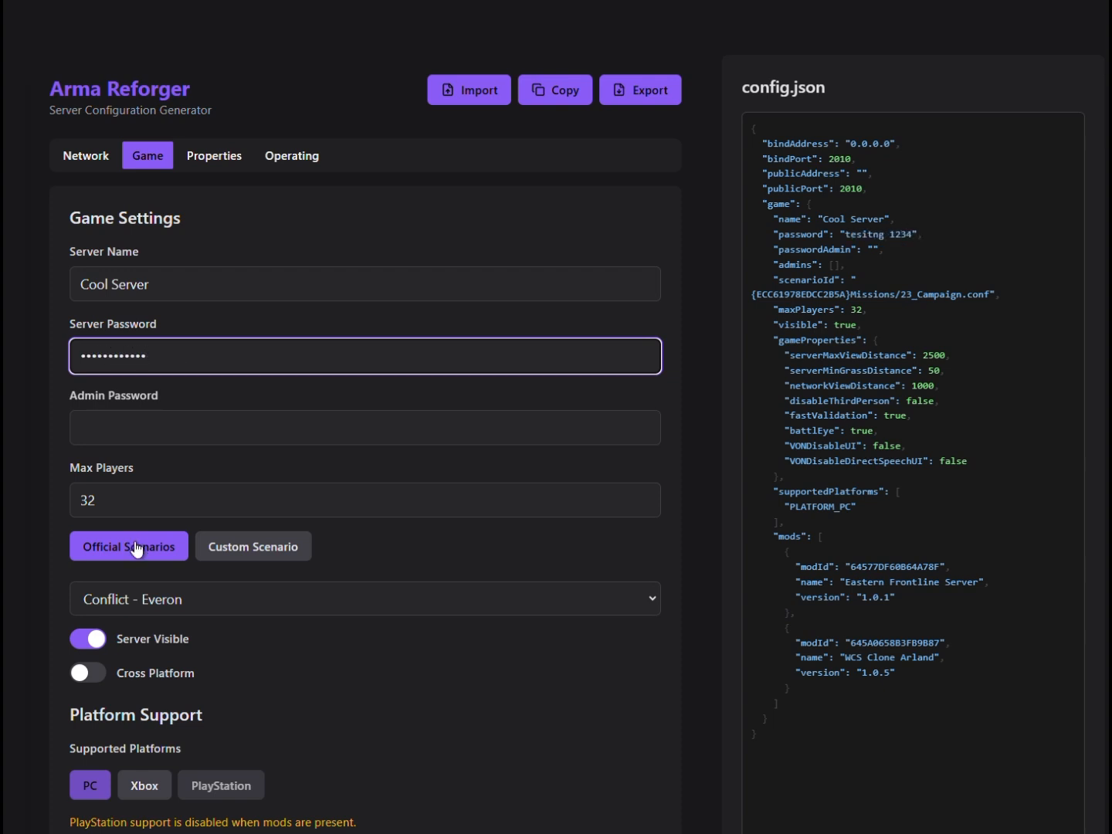
Step: Choose Capture & Hold: Briars, enable Xbox crossplay, and remove the WCS Clone Arland mod
left_click(365, 599)
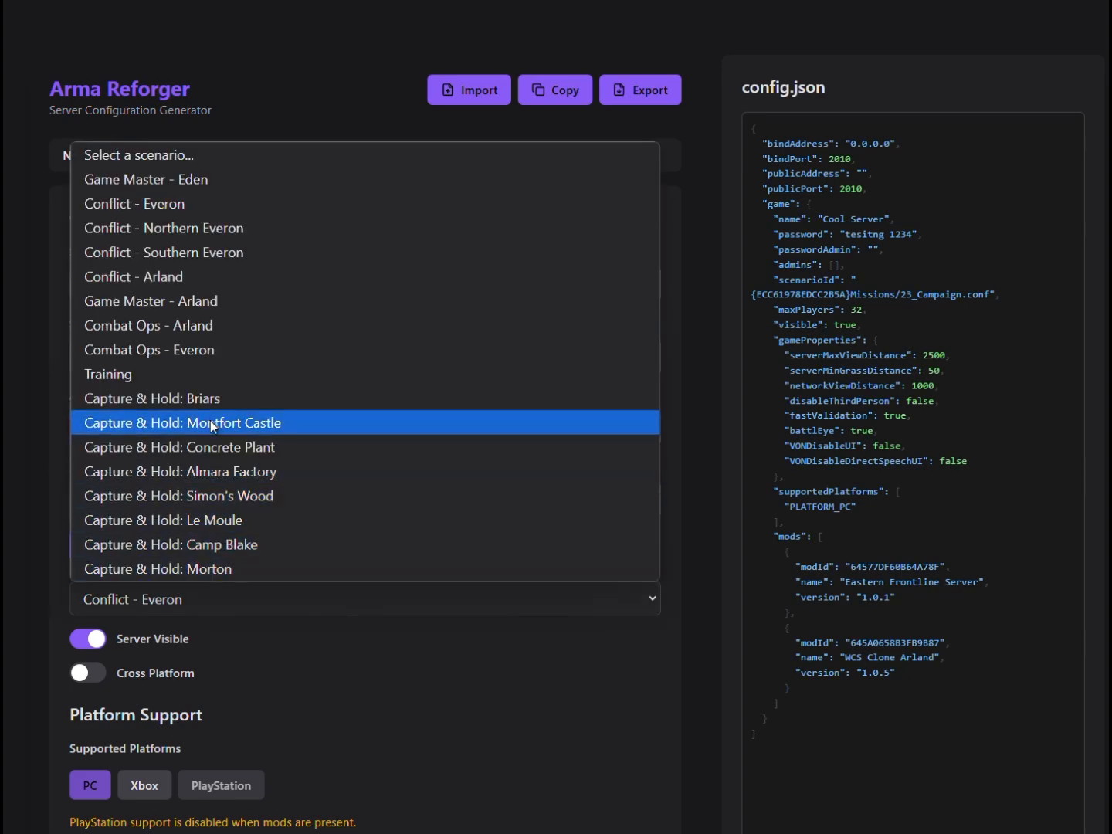
left_click(151, 399)
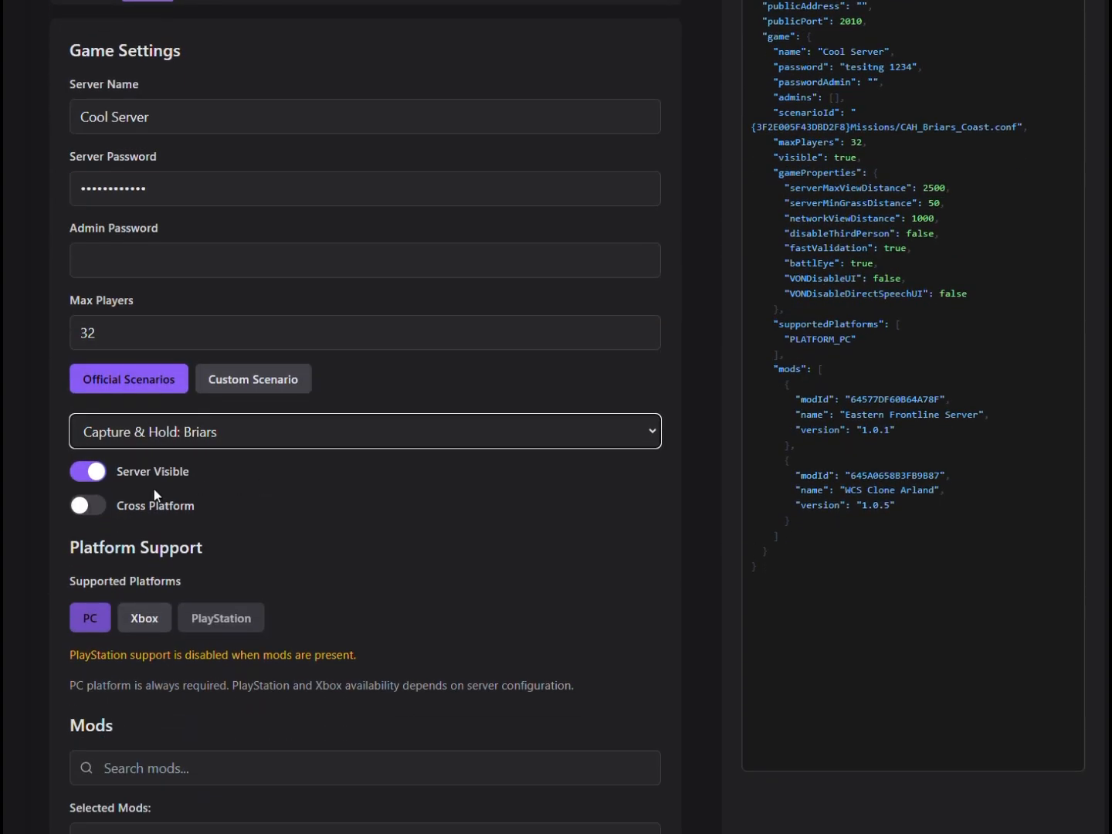
left_click(87, 505)
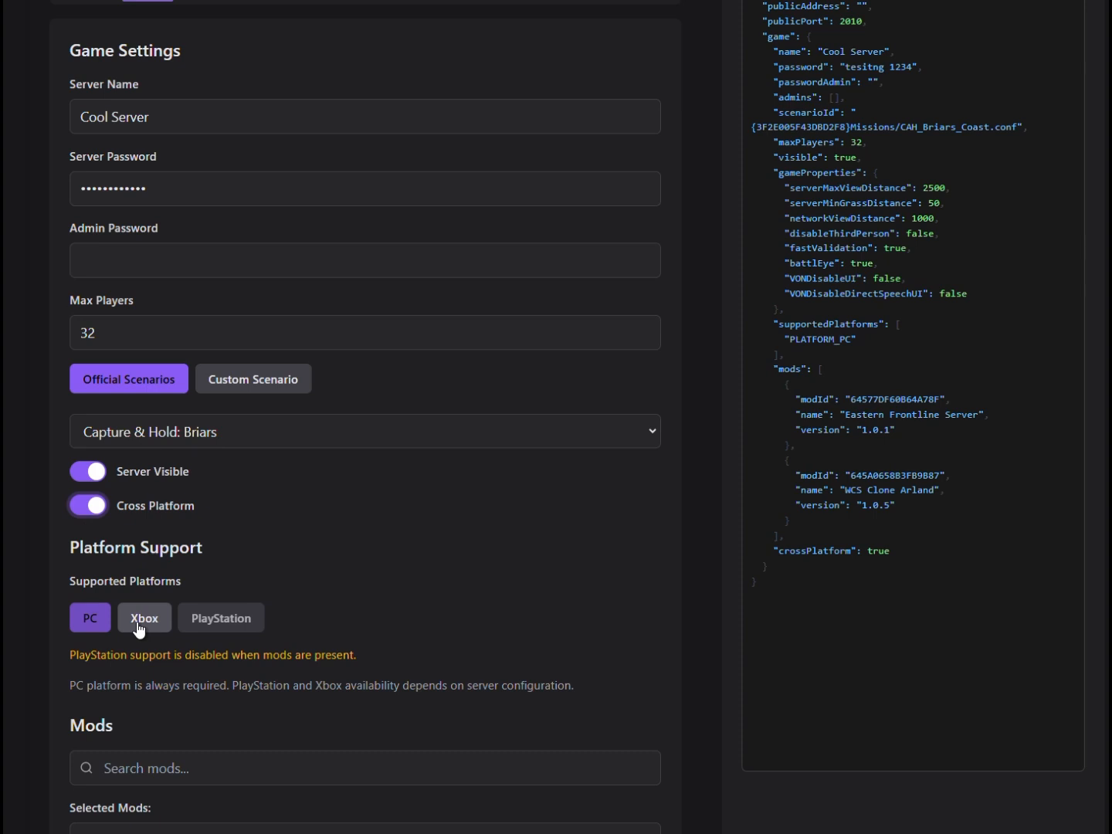
left_click(144, 618)
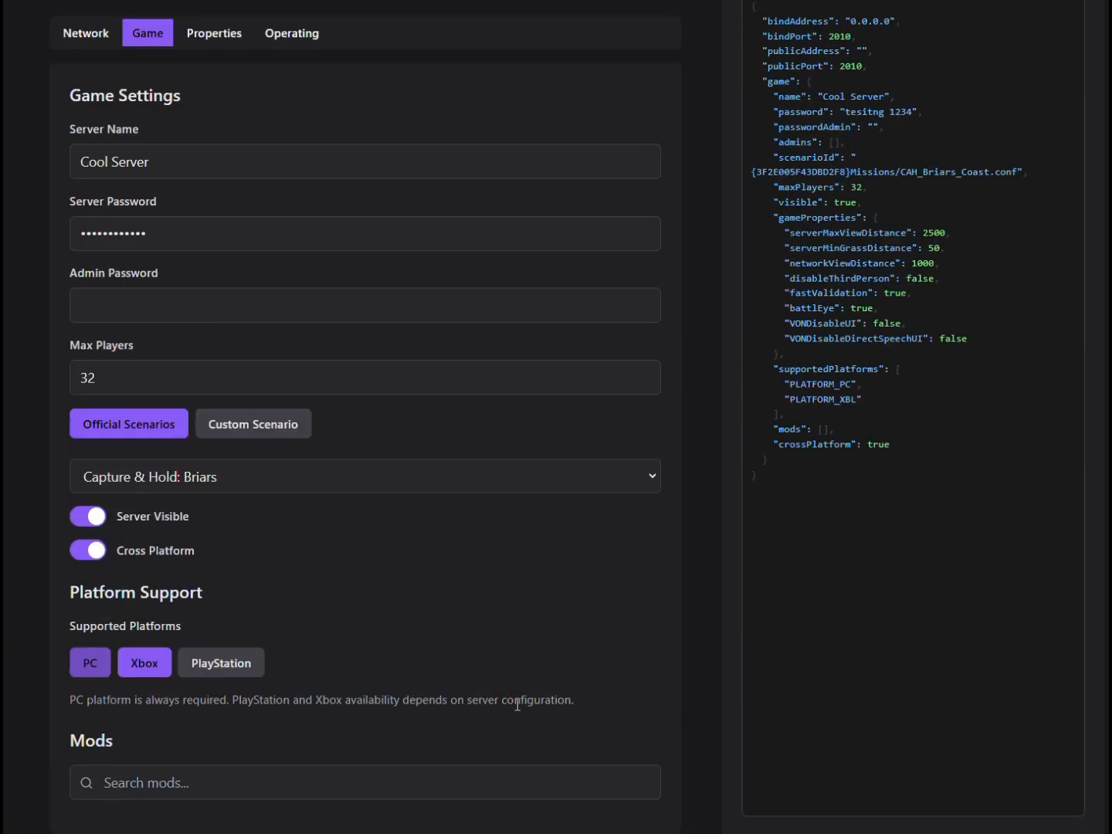
type("wcs")
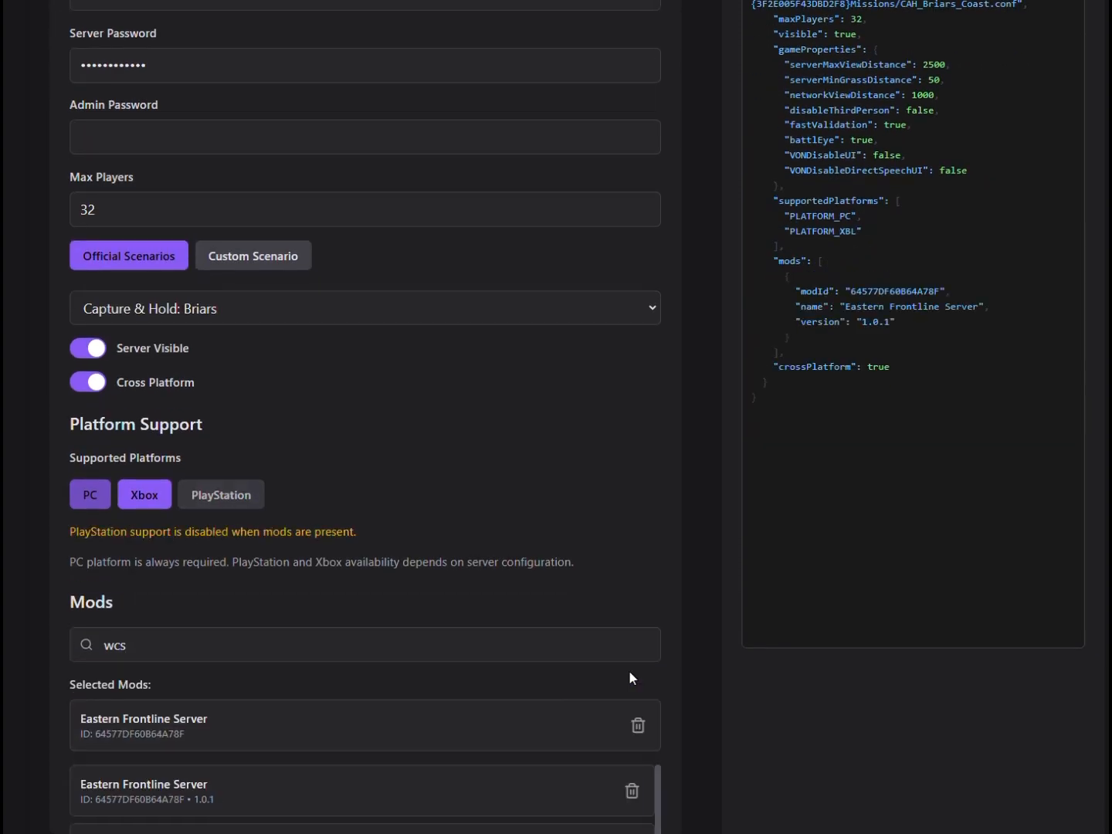
mouse_move(380, 435)
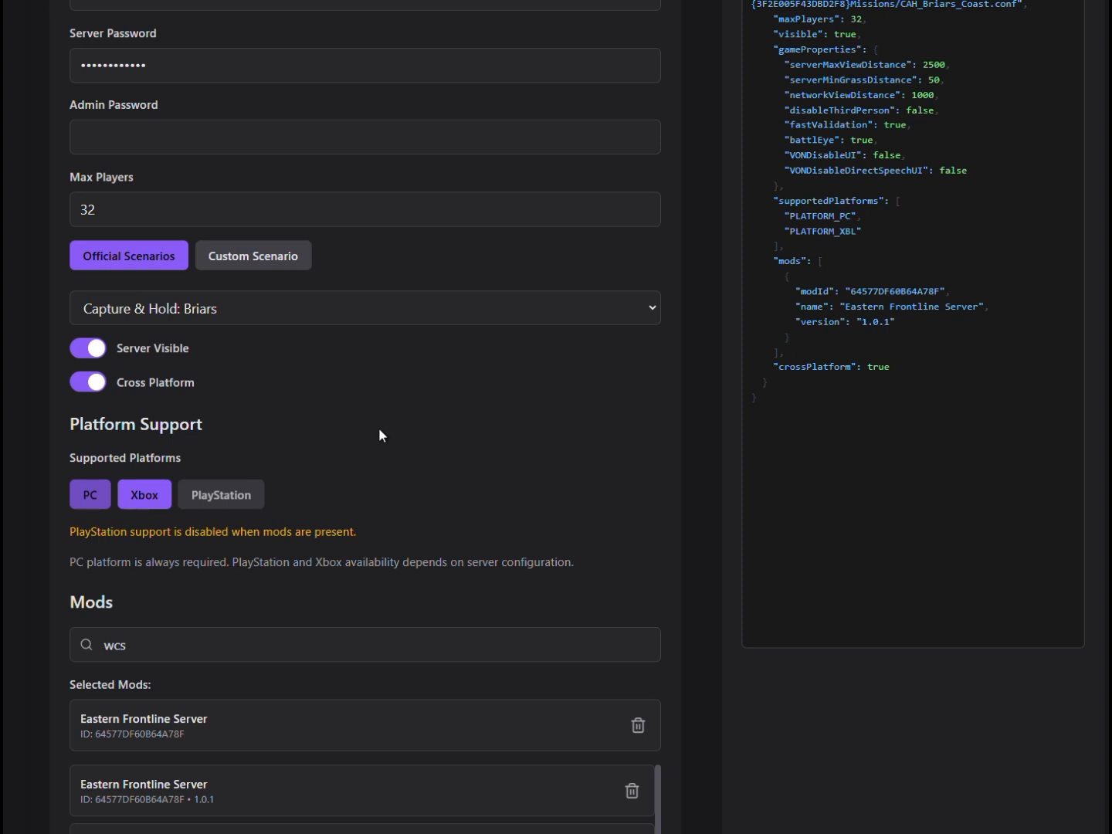
scroll("up", 3)
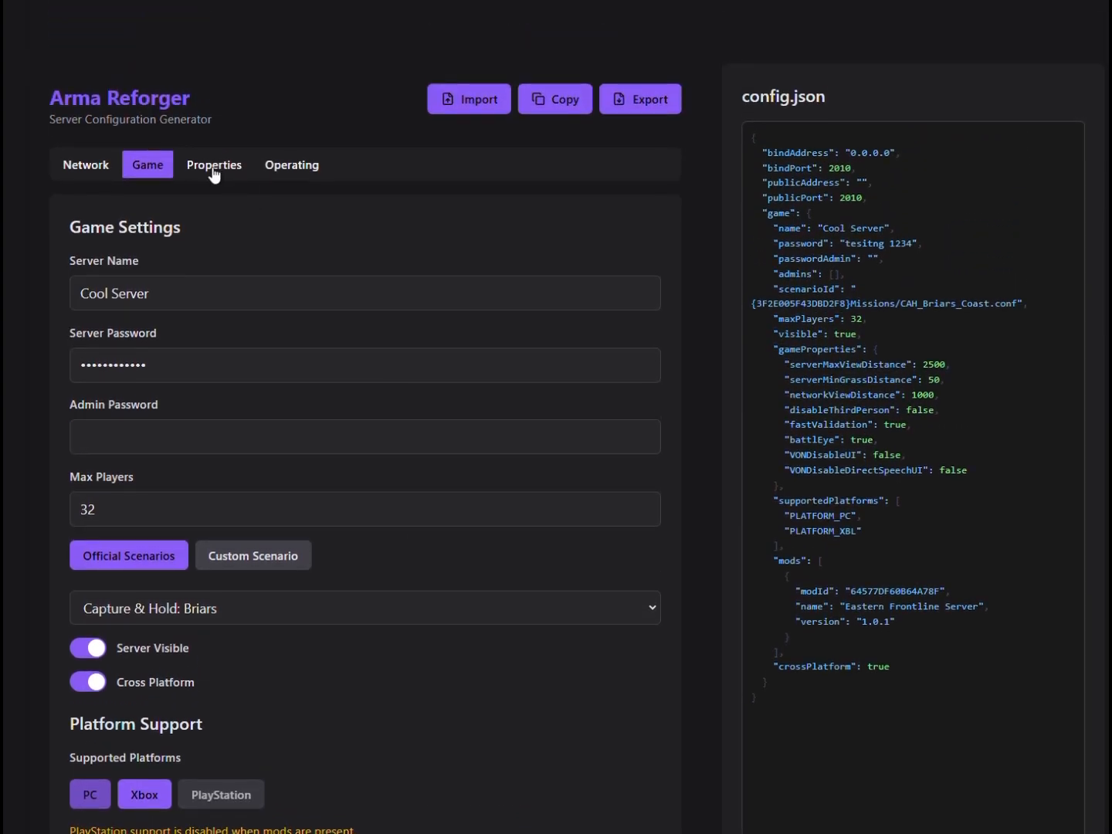
Step: Disable third-person view and VON UI, and enable Operating Settings
left_click(213, 164)
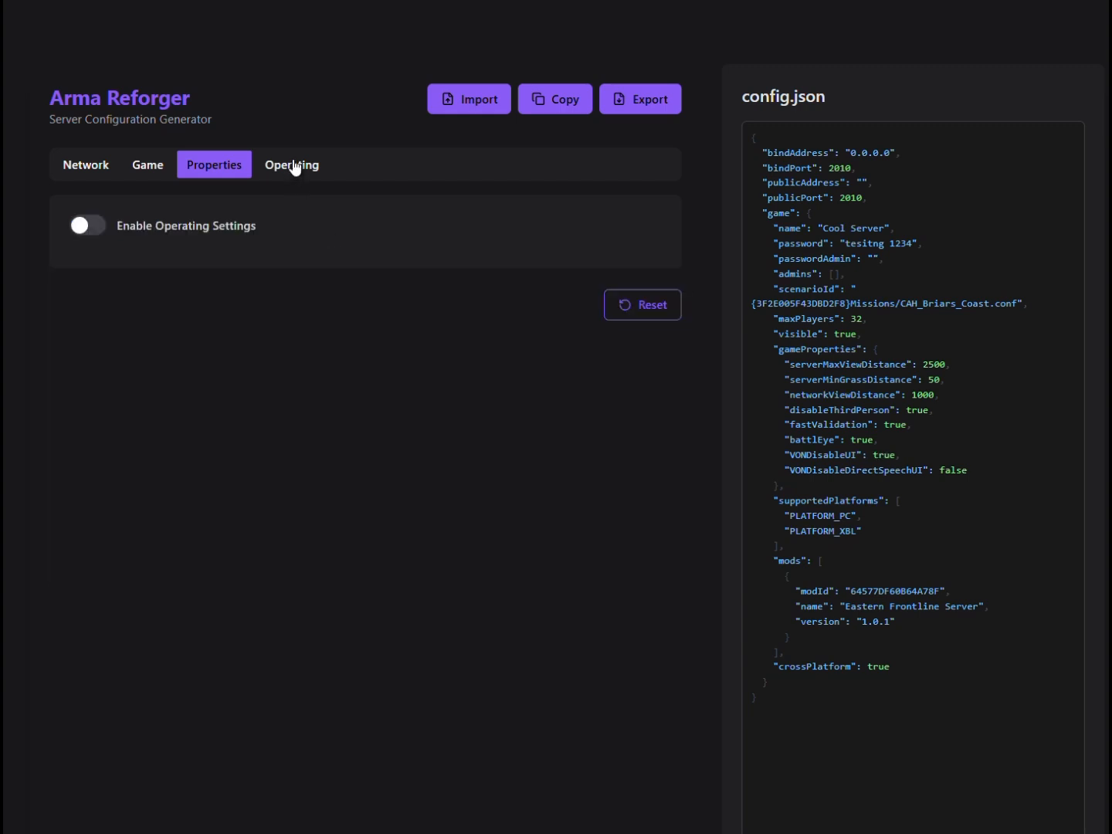
left_click(87, 225)
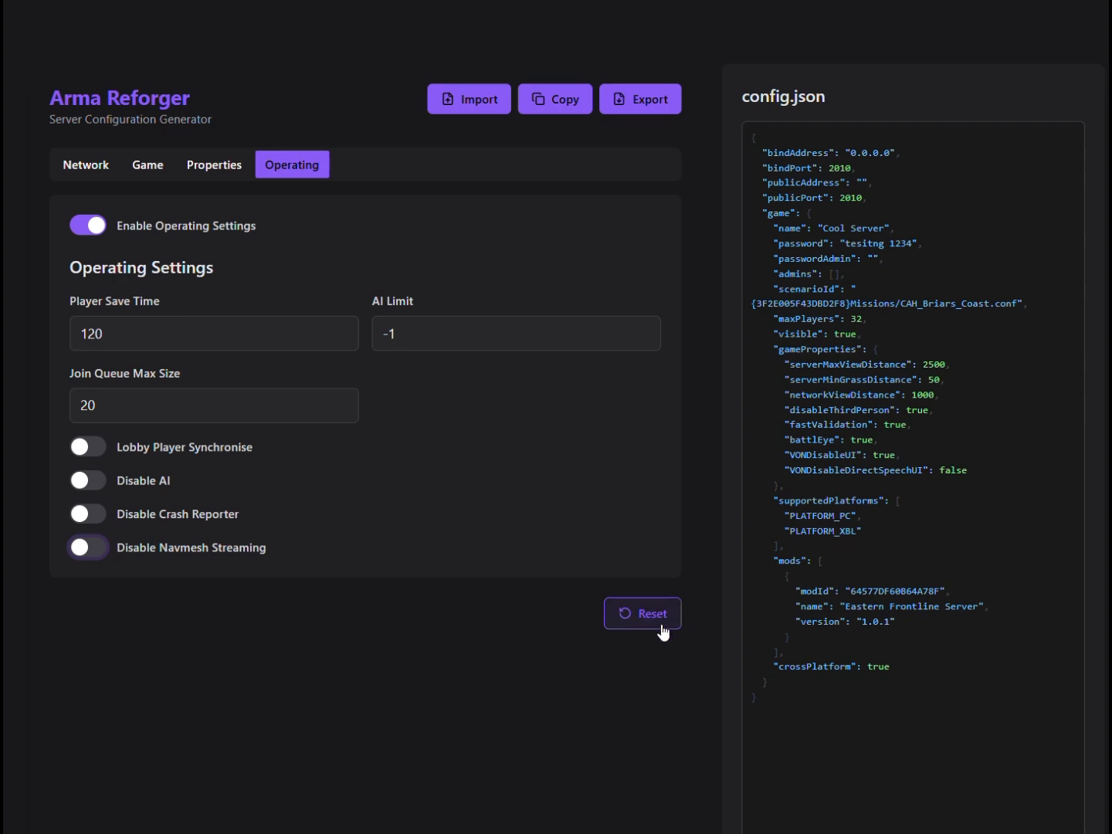
mouse_move(643, 613)
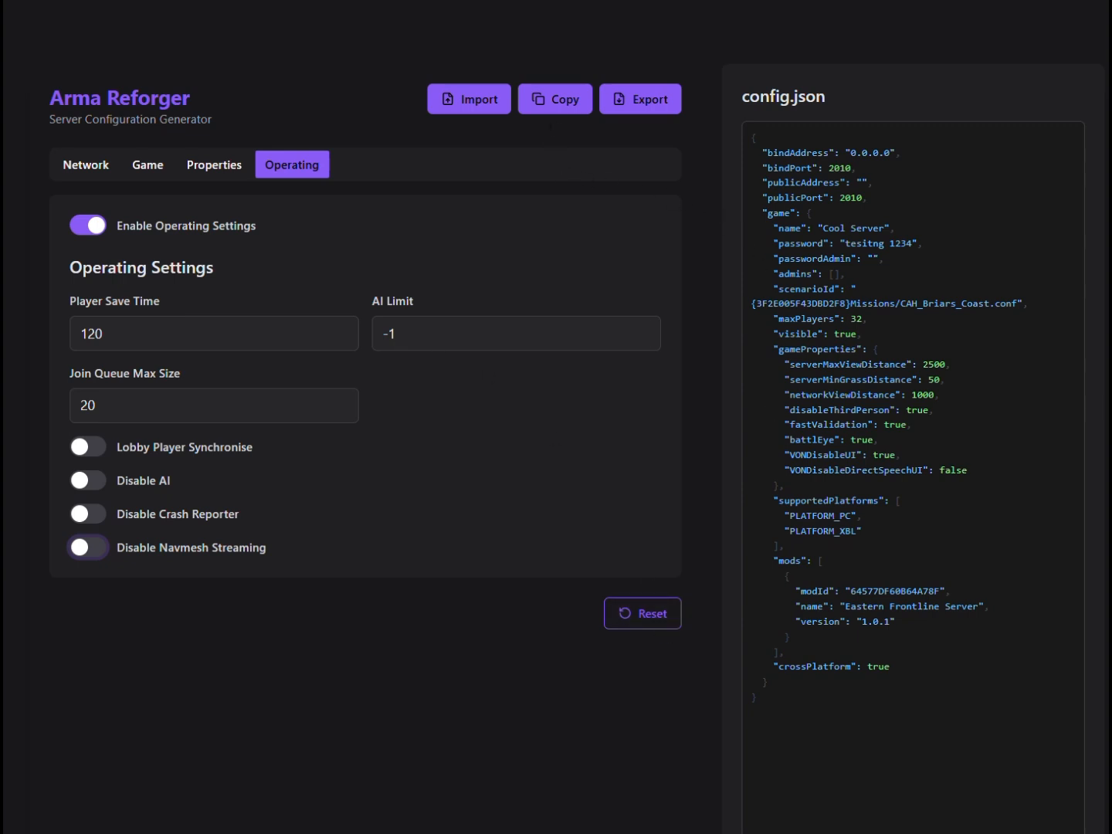
left_click(553, 99)
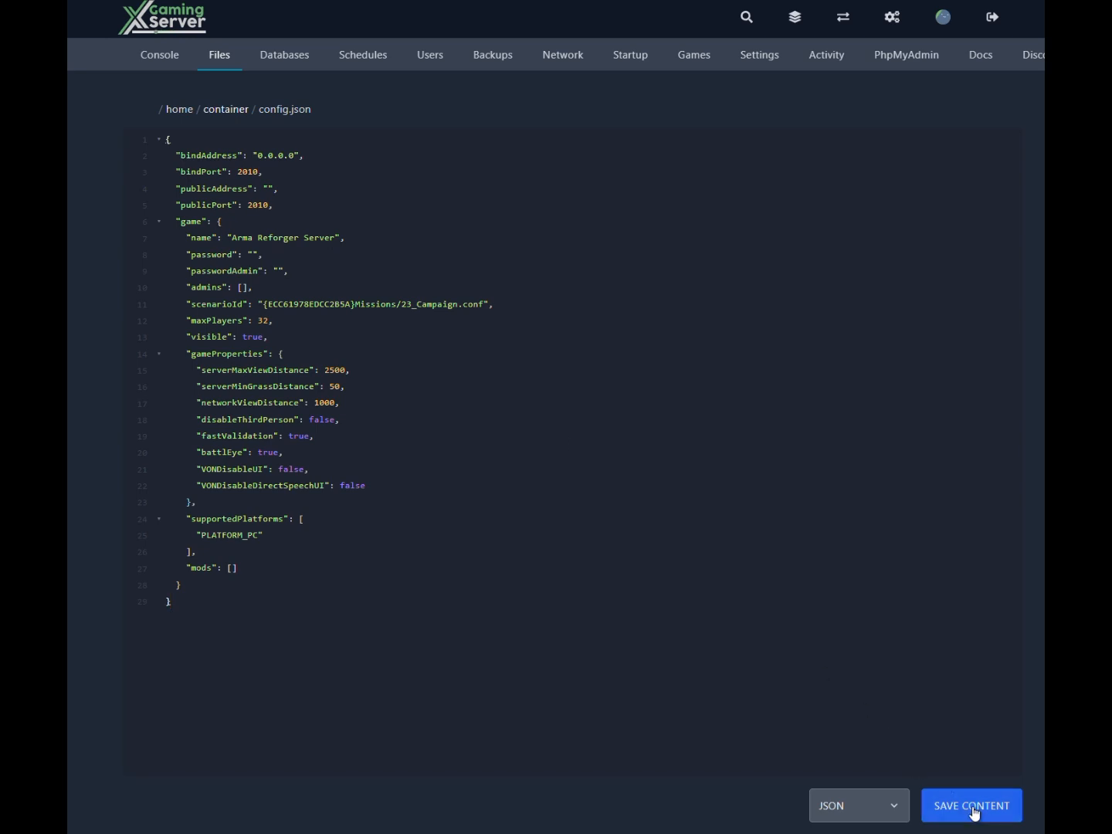
mouse_move(159, 55)
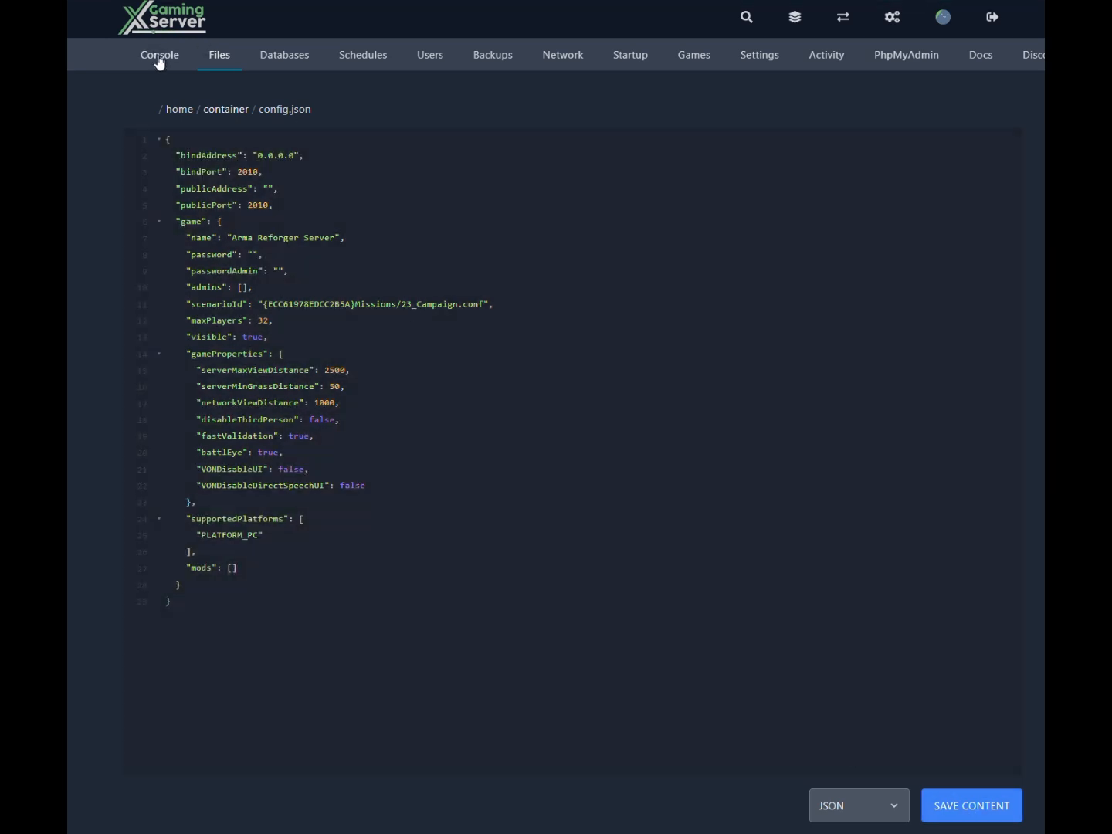
Step: Show the Arma Reforger Novice server console with its logs and resource stats
left_click(159, 55)
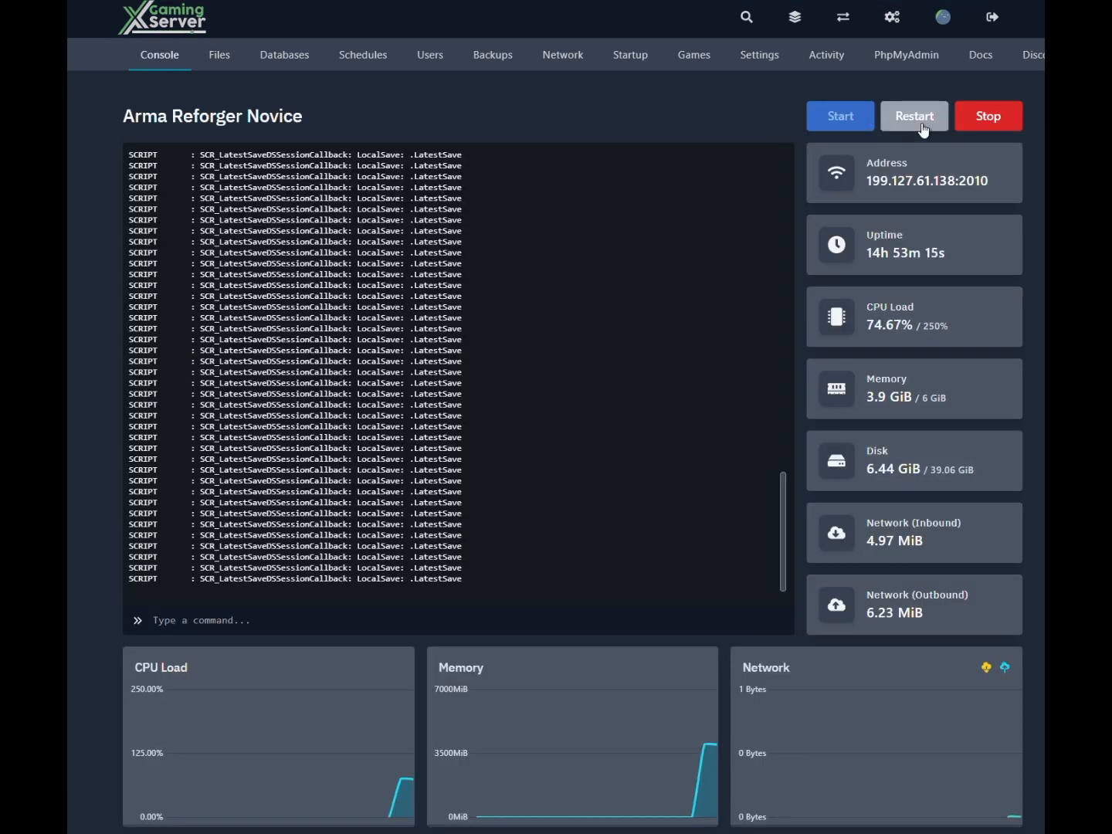